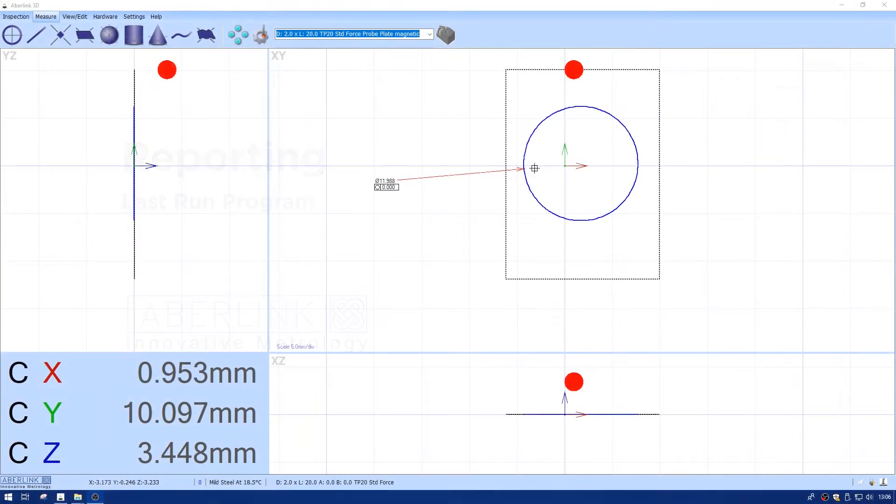
- Set the Inspection Results Action to Show in the reporting options via Run Reports
{"action": "right_click", "coordinate": [534, 168]}
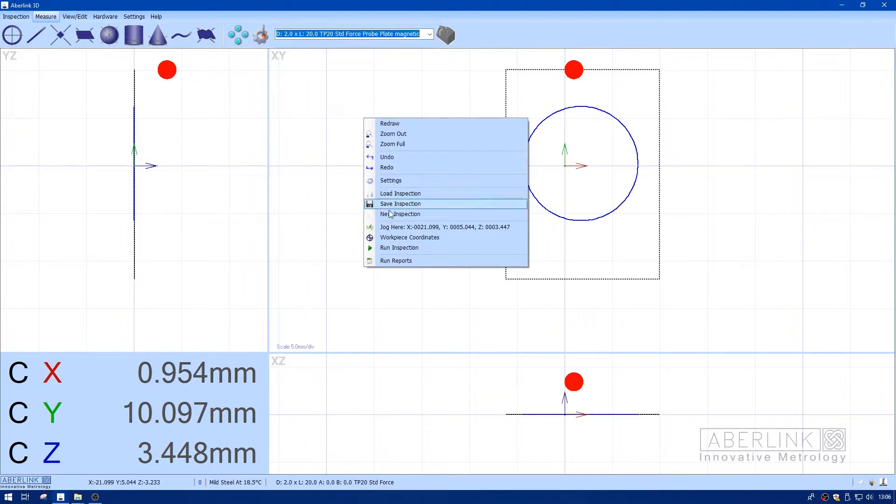
{"action": "left_click", "coordinate": [396, 261]}
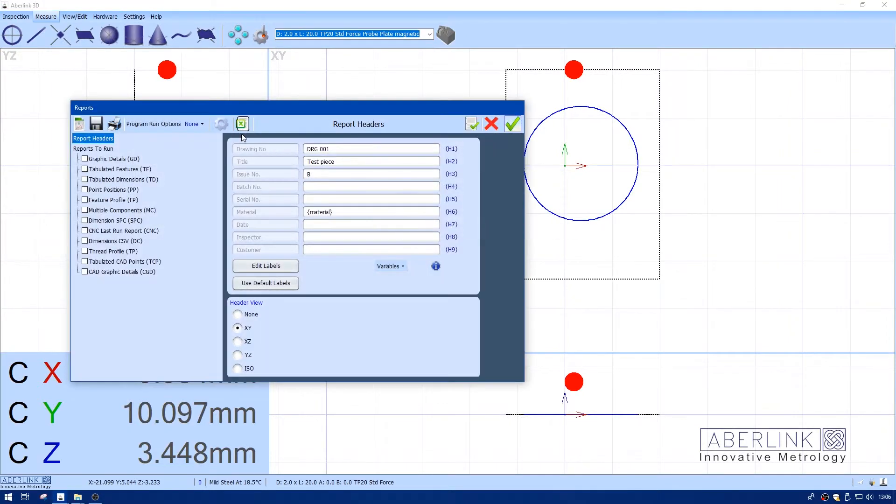
{"action": "mouse_move", "coordinate": [221, 124]}
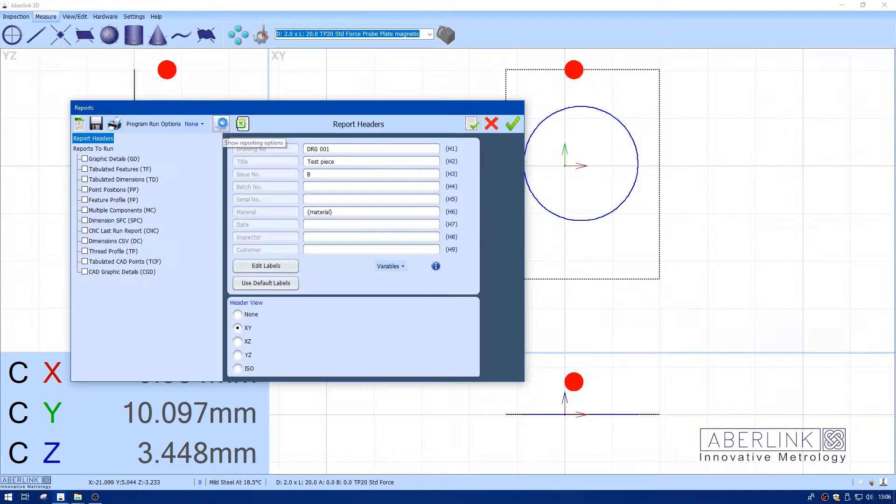
{"action": "left_click", "coordinate": [220, 124]}
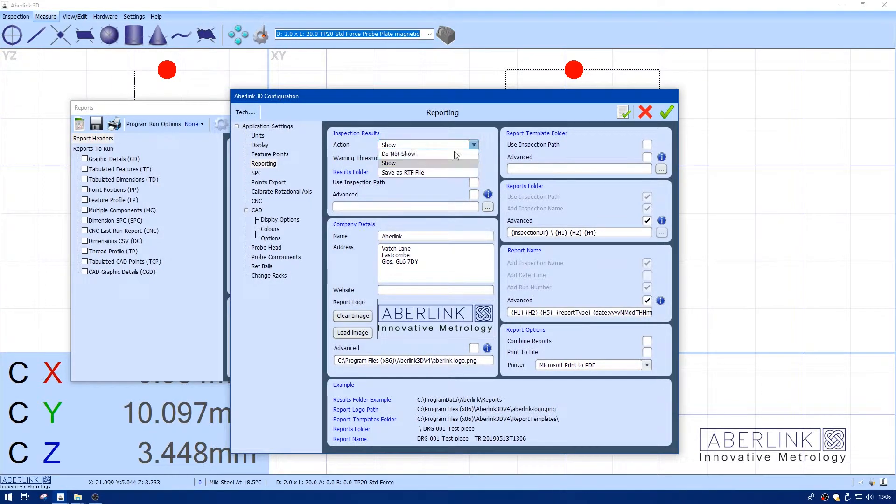
{"action": "left_click", "coordinate": [388, 163]}
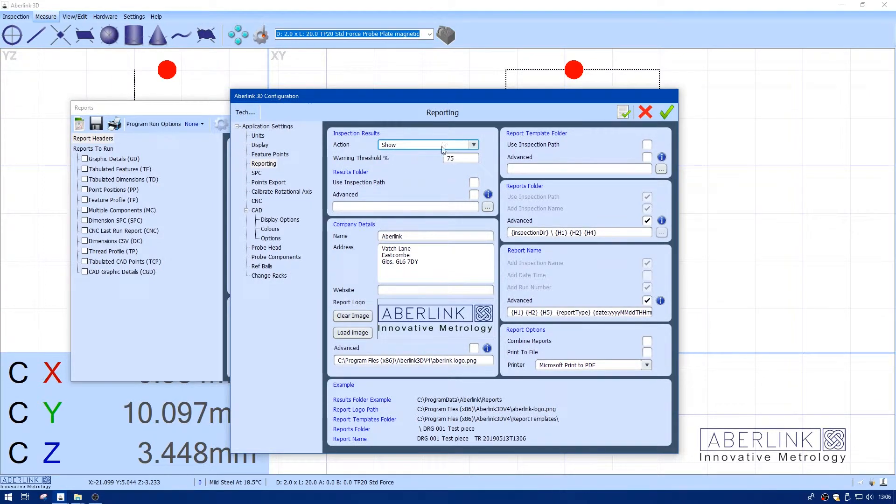
{"action": "left_click", "coordinate": [666, 111]}
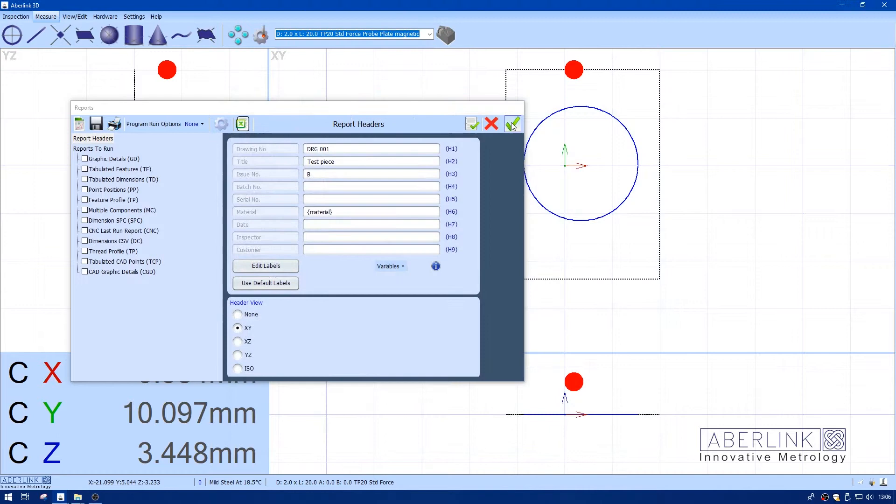
- Bring up the Inspection toolset while the Reports dialog remains open
{"action": "left_click", "coordinate": [513, 124]}
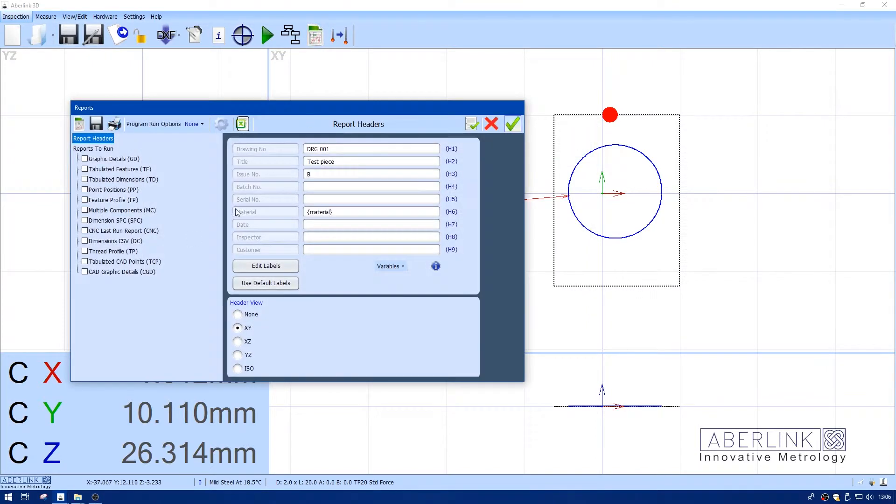
- Generate the report summary, which lists the 12mm Circle failing at 11.986
{"action": "left_click", "coordinate": [85, 231]}
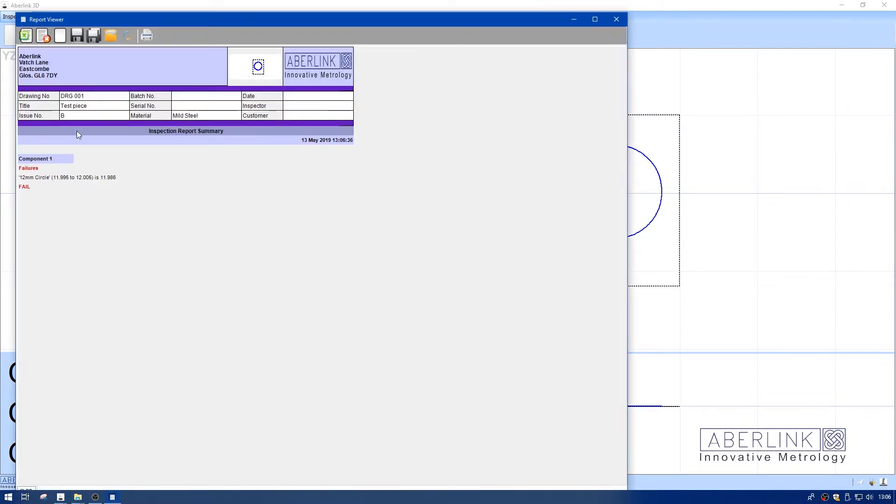
{"action": "mouse_move", "coordinate": [40, 164]}
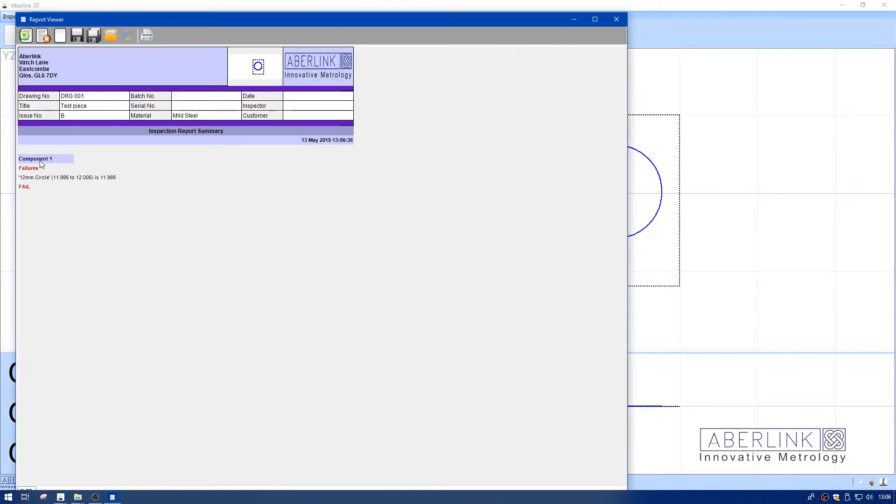
{"action": "mouse_move", "coordinate": [418, 134]}
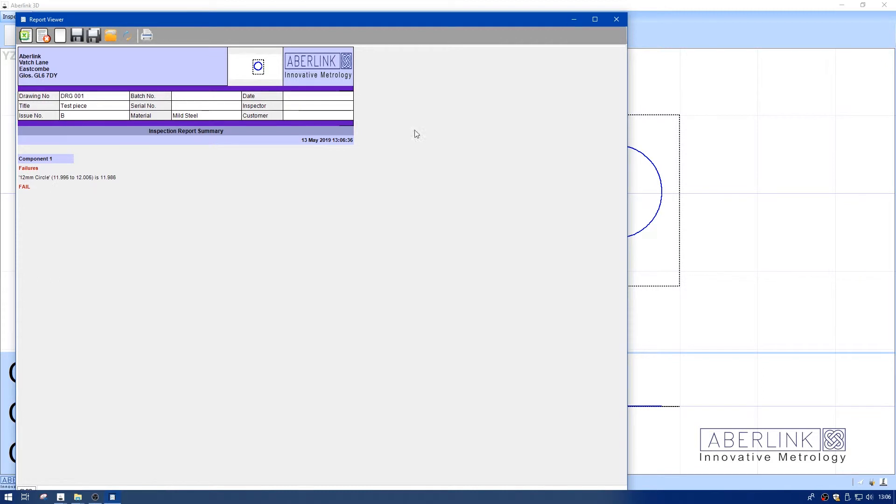
{"action": "mouse_move", "coordinate": [616, 19]}
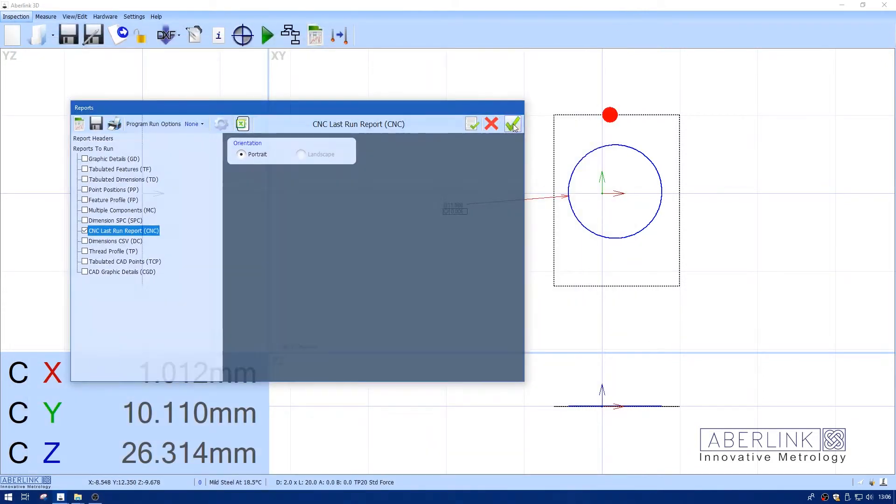
- Enable CNC Last Run Report and set the 12mm Circle's Lower Limit Relative to -0.1
{"action": "left_click", "coordinate": [513, 124]}
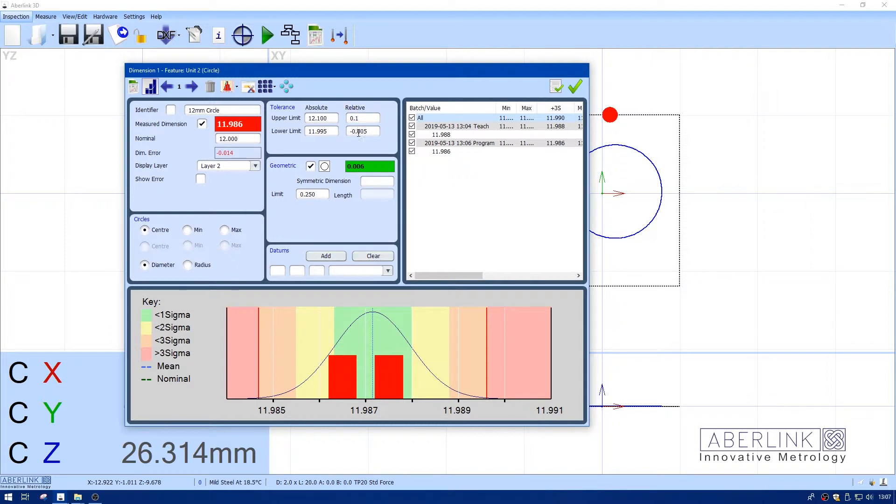
{"action": "type", "text": "-0.1"}
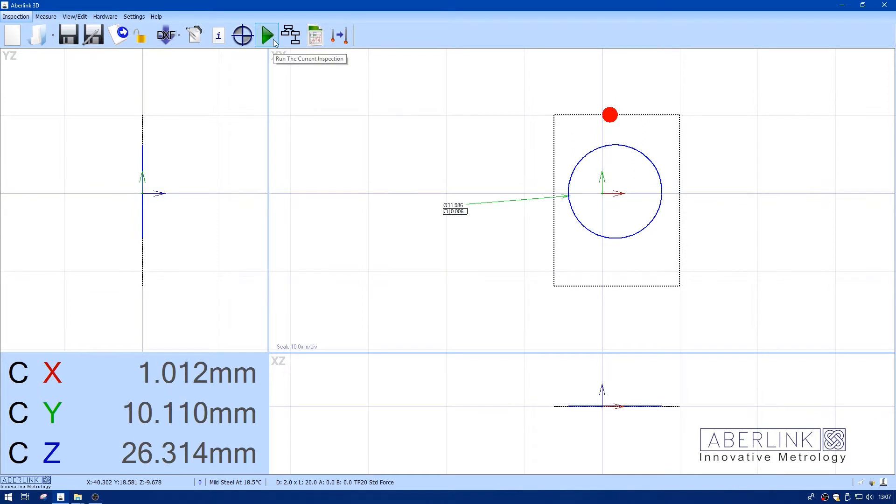
- Rerun the current inspection with the widened 12mm Circle tolerance
{"action": "left_click", "coordinate": [266, 35]}
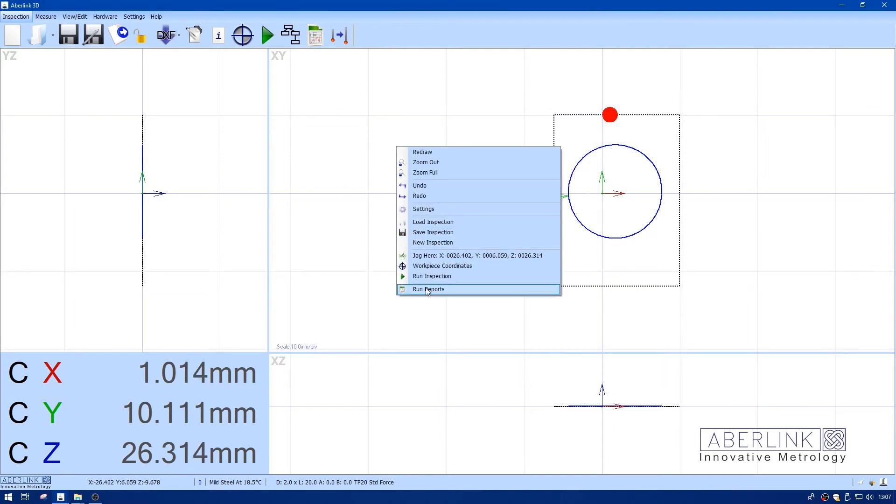
- Generate the CNC Last Run Report, now showing Component 1 as PASS
{"action": "left_click", "coordinate": [429, 289]}
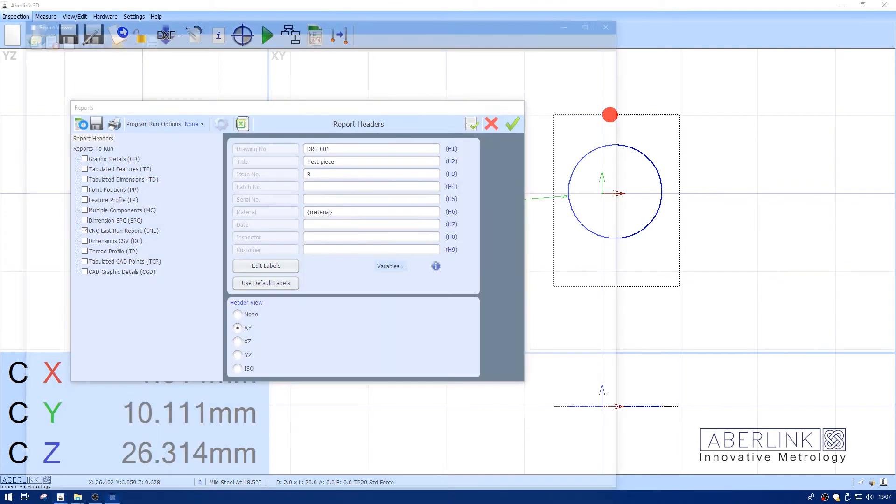
{"action": "left_click", "coordinate": [512, 124]}
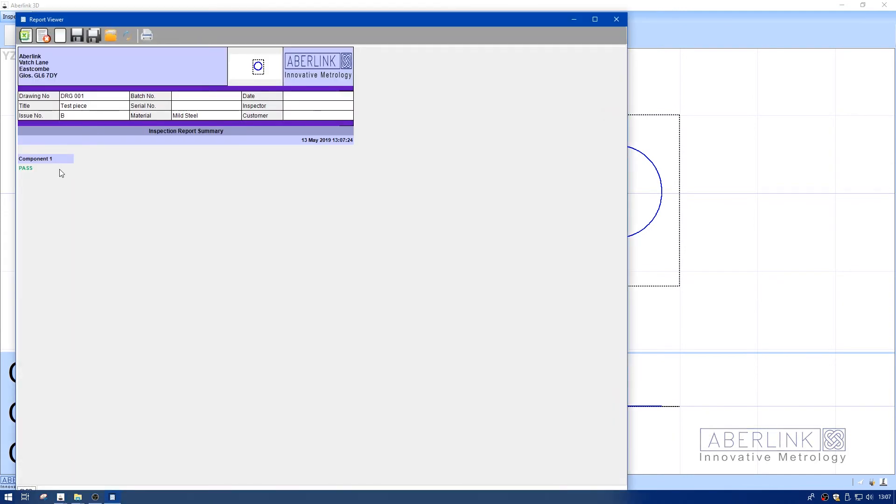